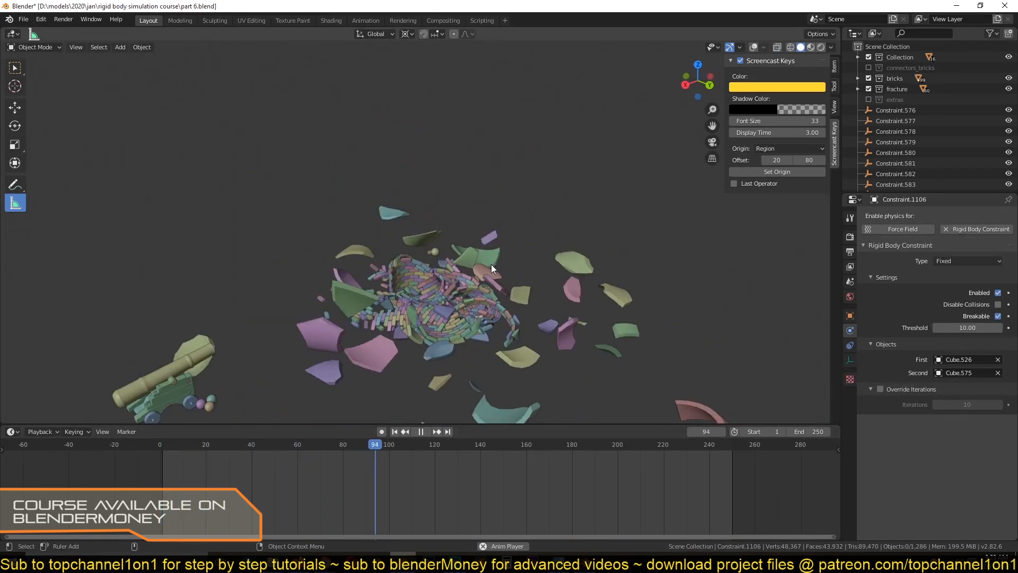
Step: Confirm the scaled fourteen-ring brick tower resting on the ground plane
left_click(393, 431)
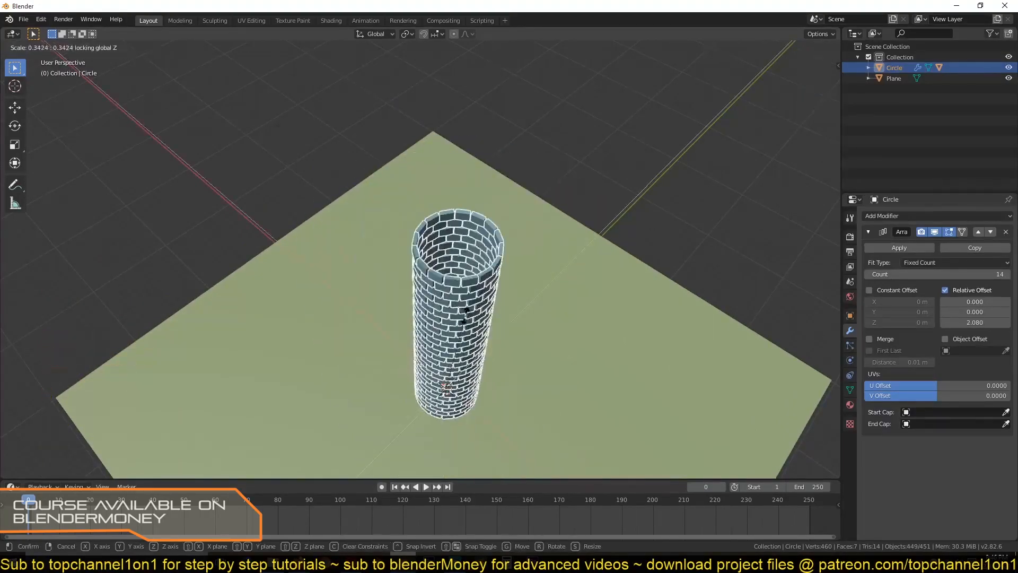
key("space")
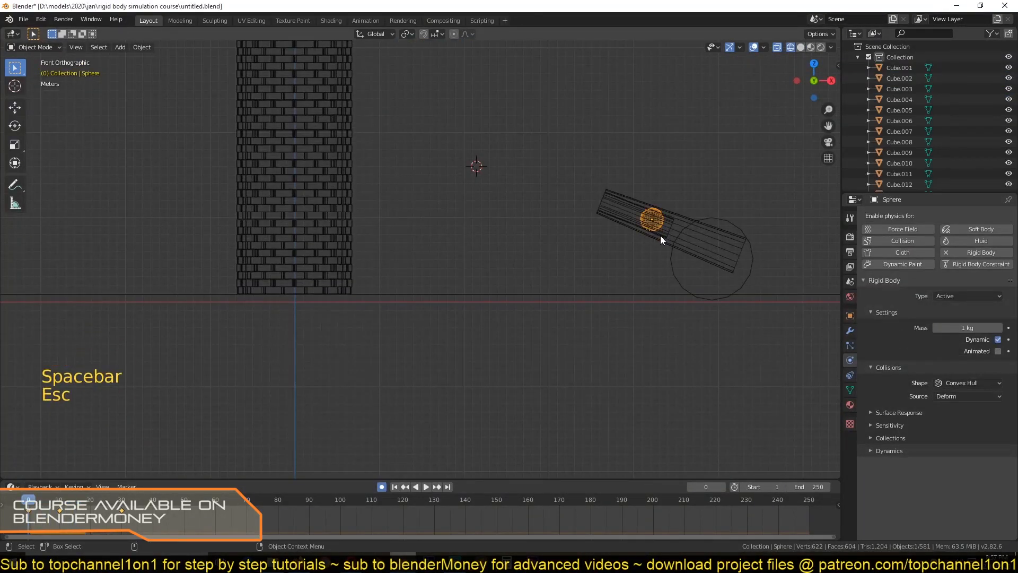
Step: Play and inspect the cube linked to the sphere by a Fixed constraint
key("space")
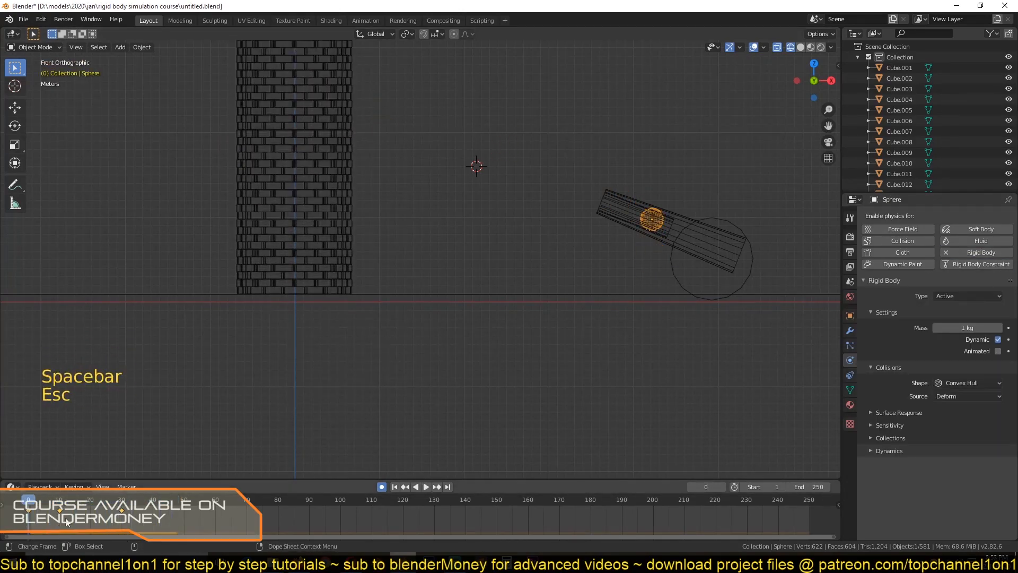
key("space")
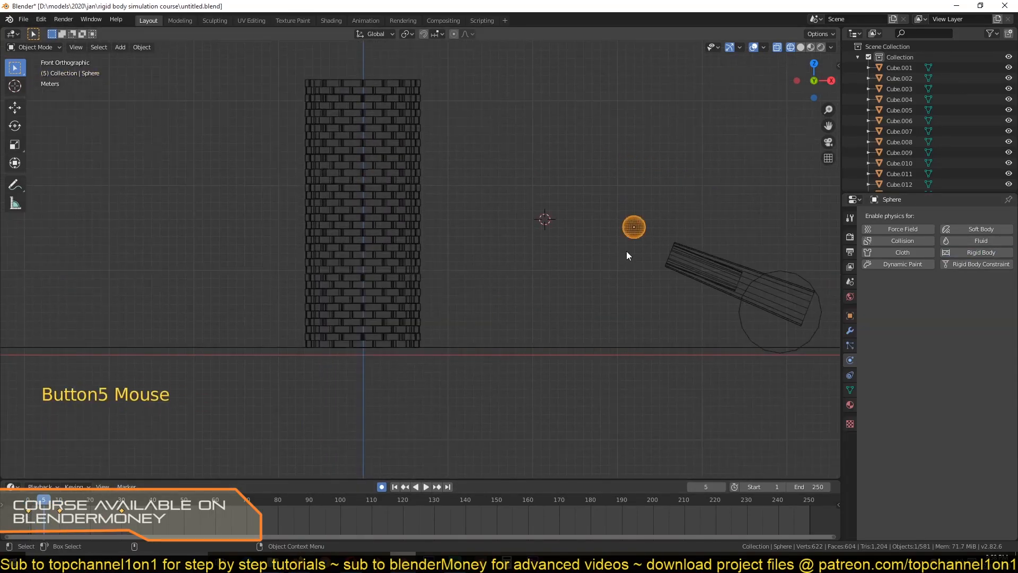
left_click(980, 252)
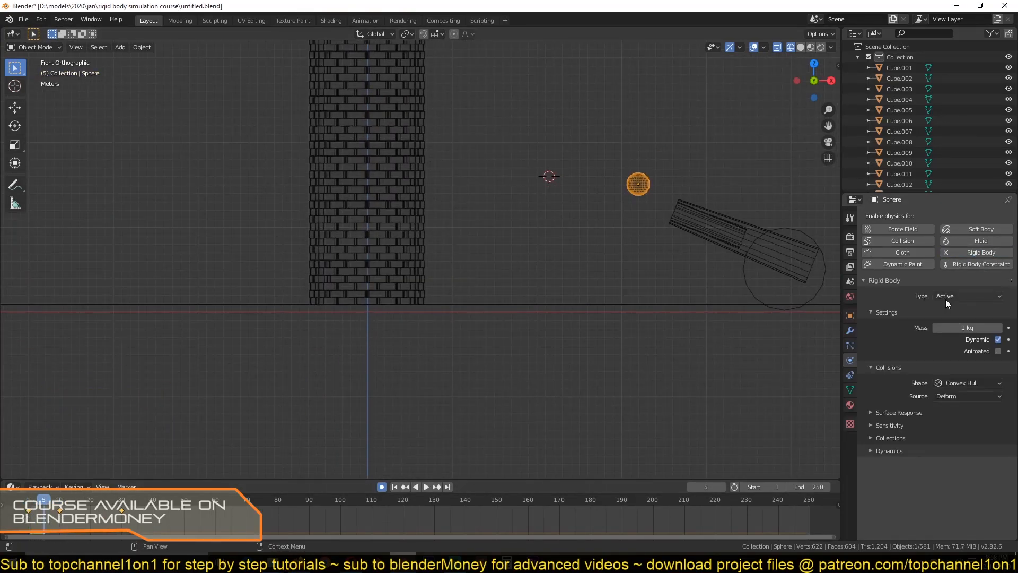
key("space")
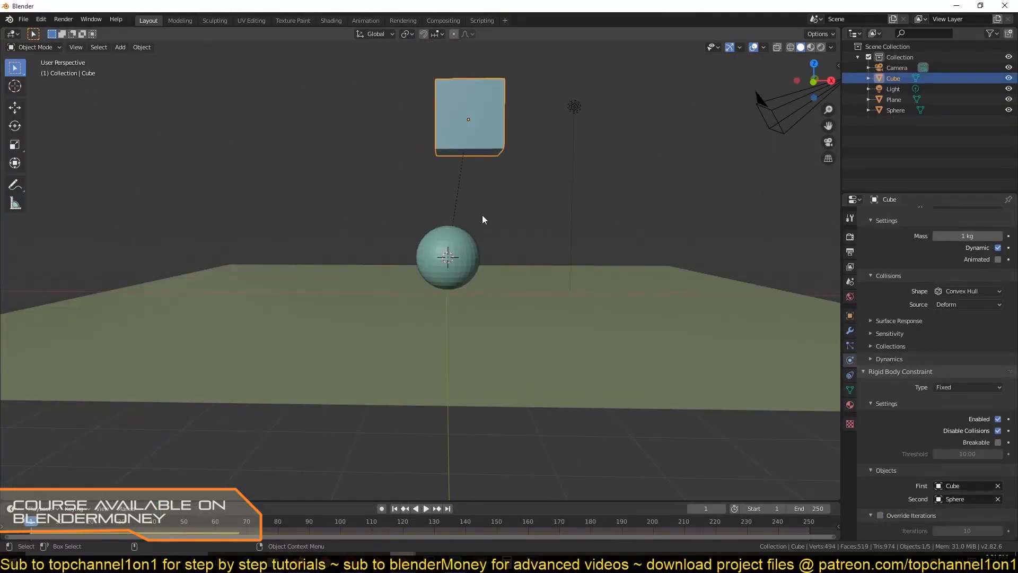
Step: Play the tower simulation repeatedly, watching the sphere knock the constrained bricks down
left_click(425, 508)
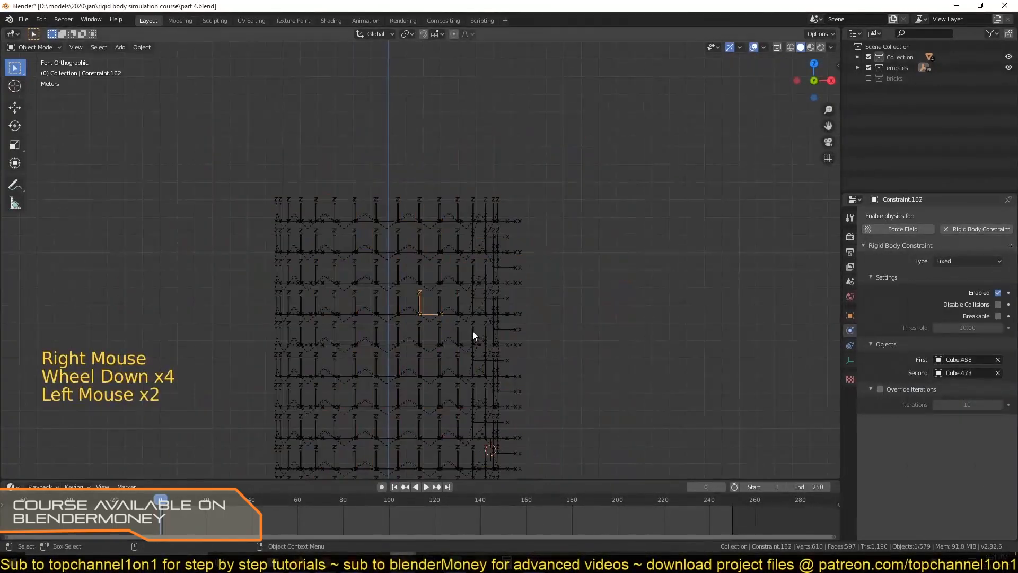
key("space")
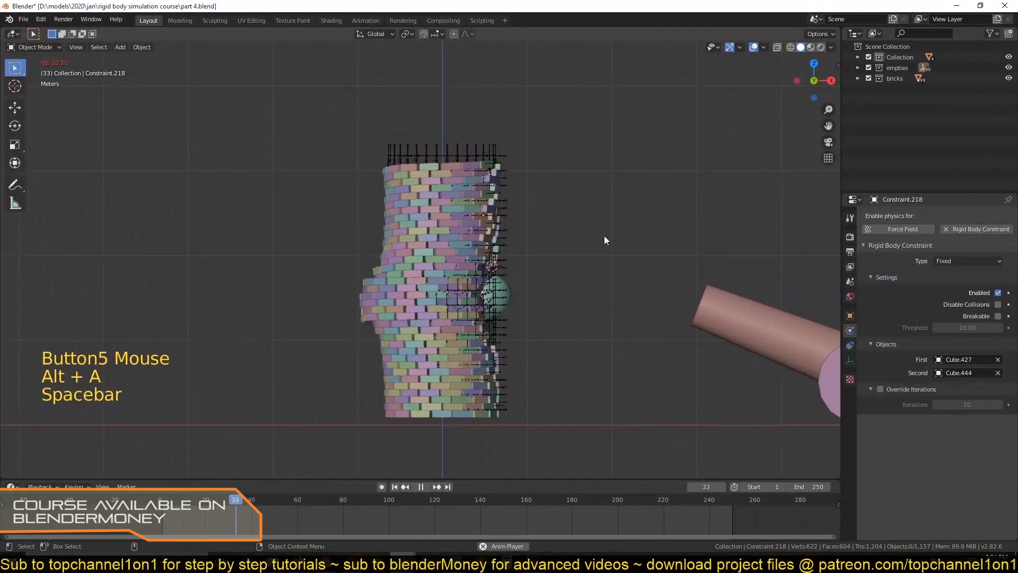
scroll("up", 3)
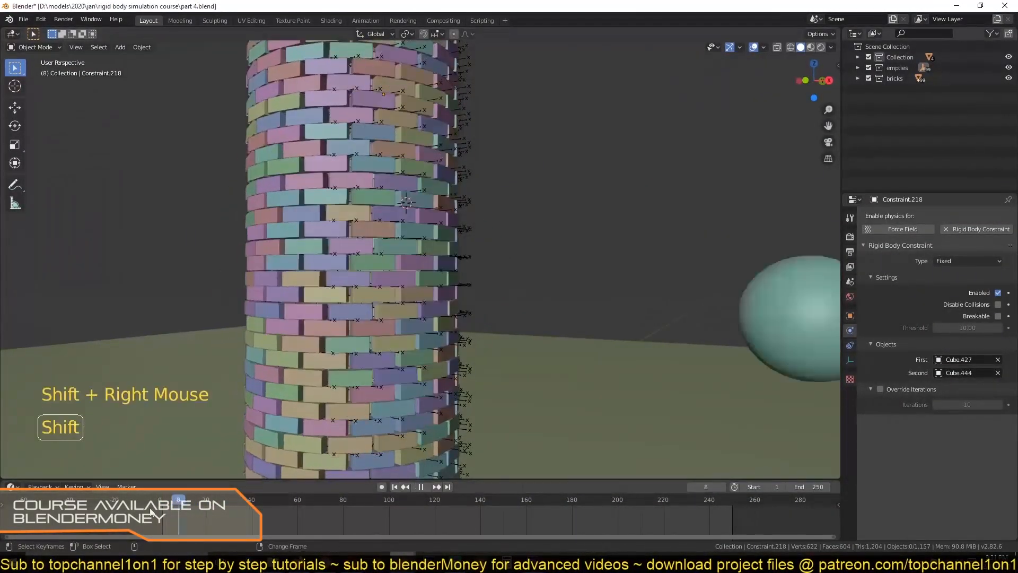
key("space")
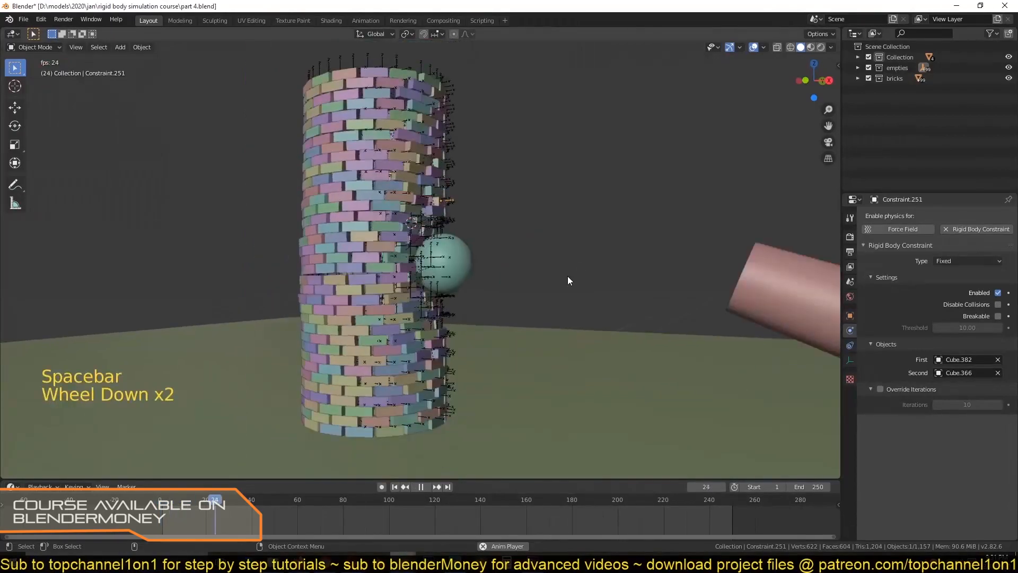
key("space")
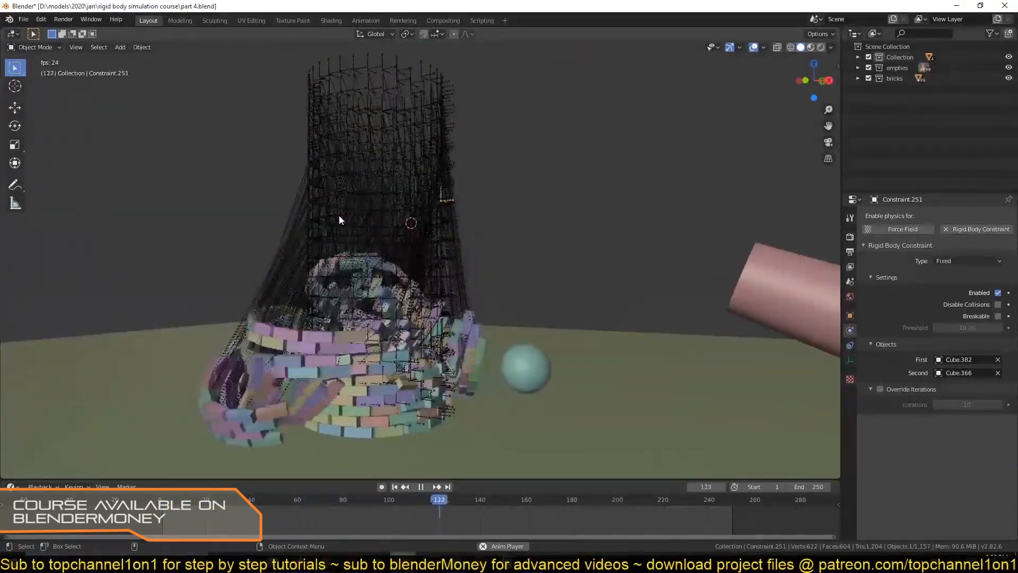
left_click(394, 486)
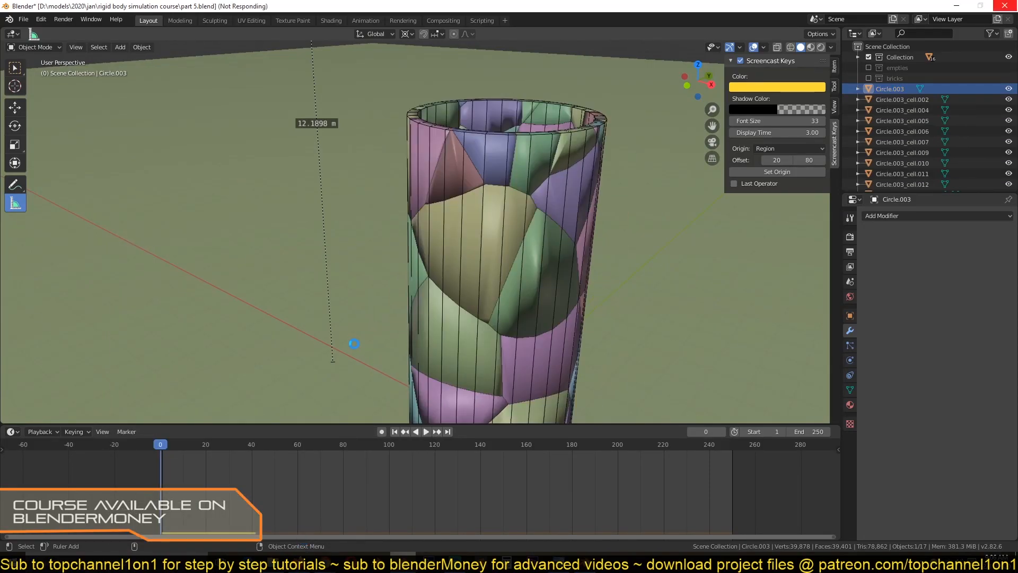
Step: Select the fractured shell pieces and review the enclosed active 5 kg bricks
scroll("down", 3)
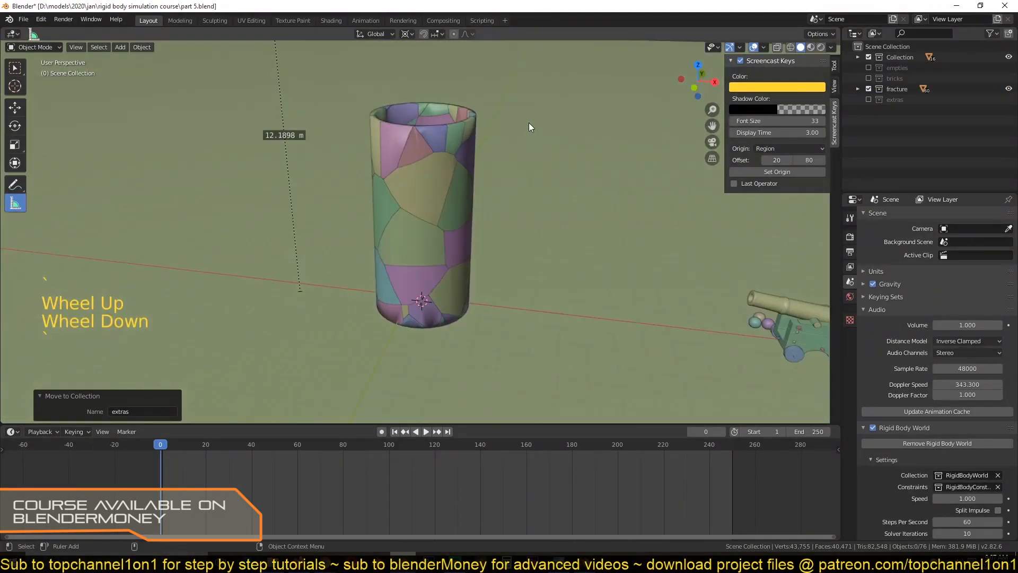
left_click(422, 208)
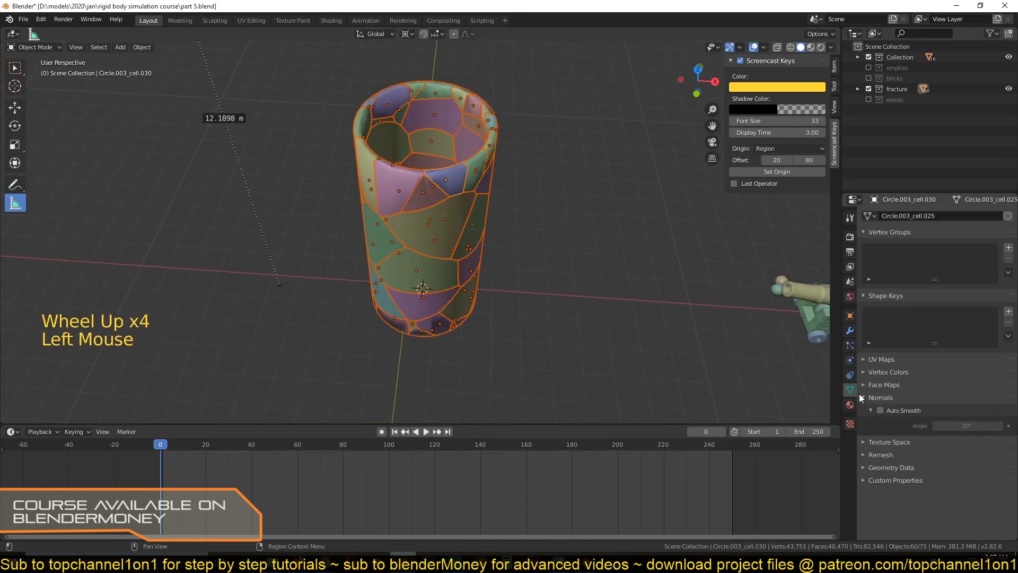
key("space")
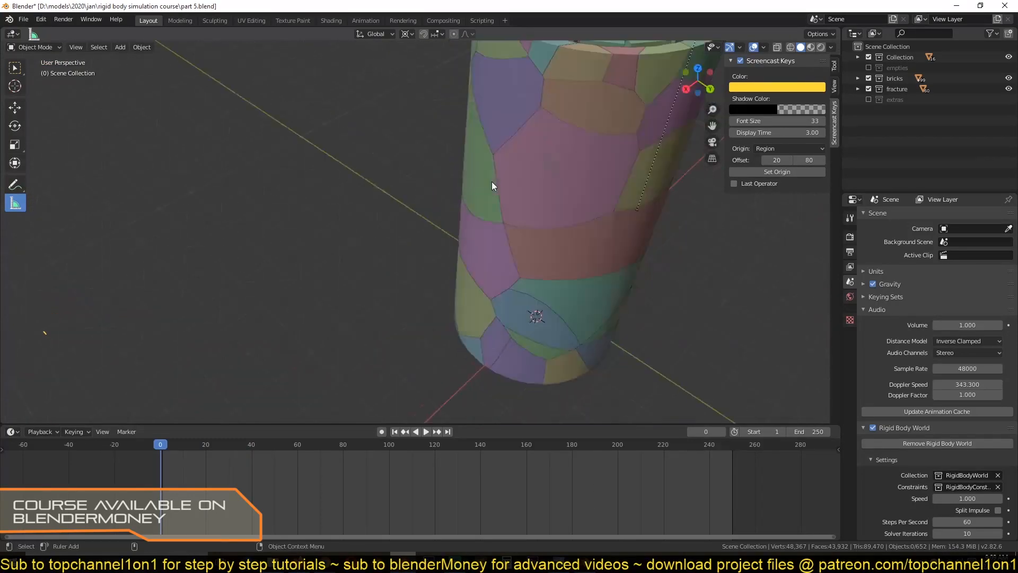
scroll("down", 3)
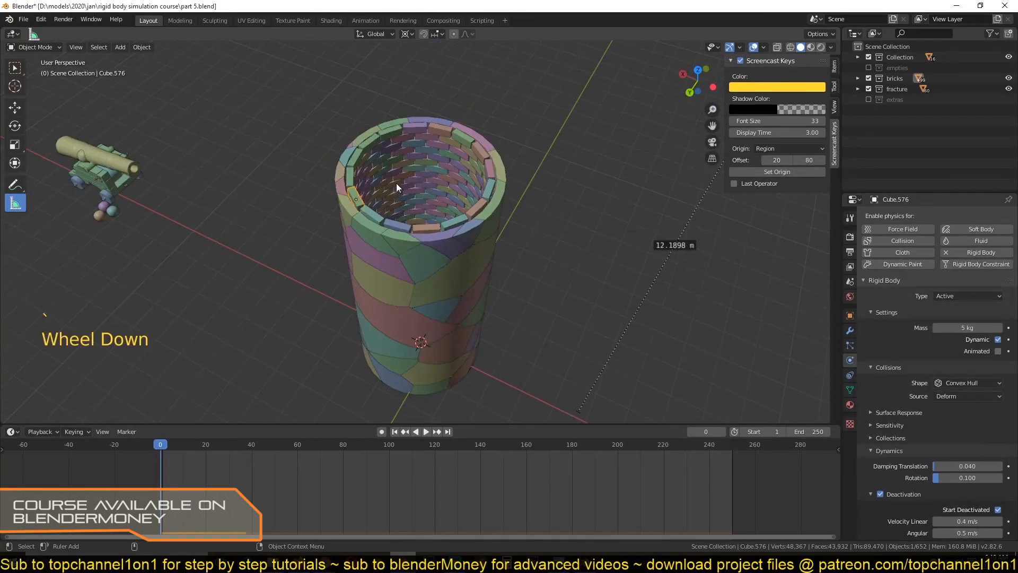